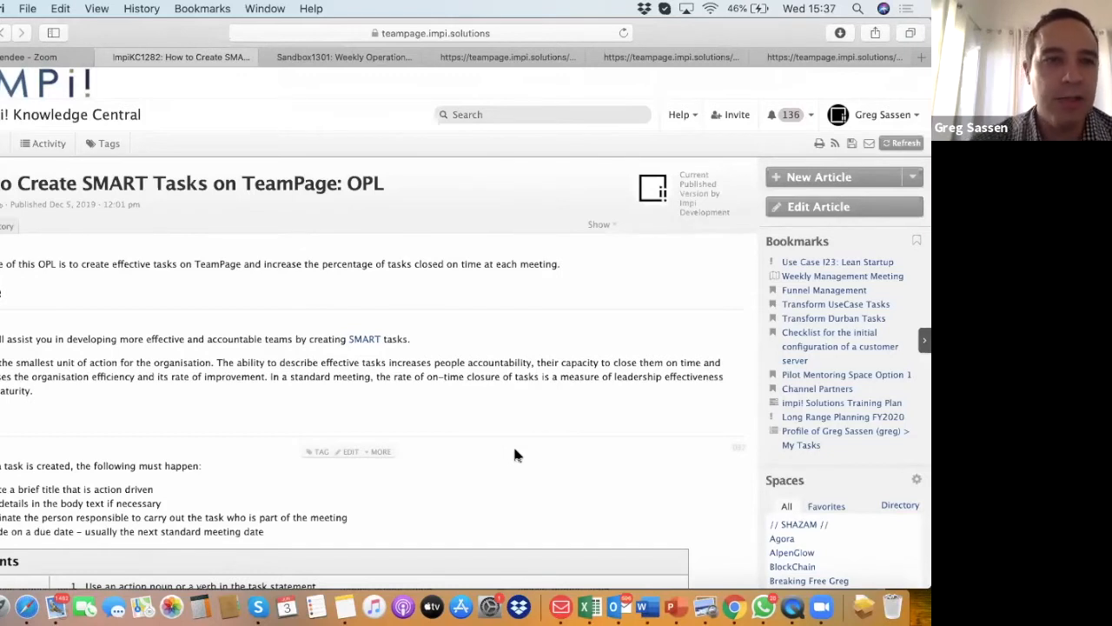
mouse_move(573, 469)
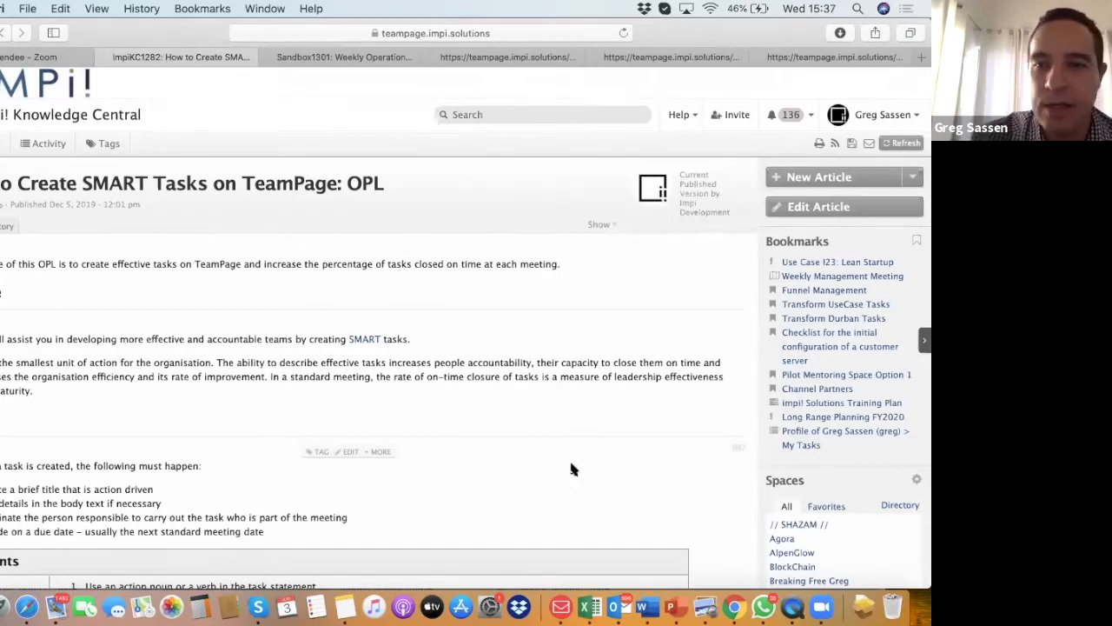
scroll("down", 3)
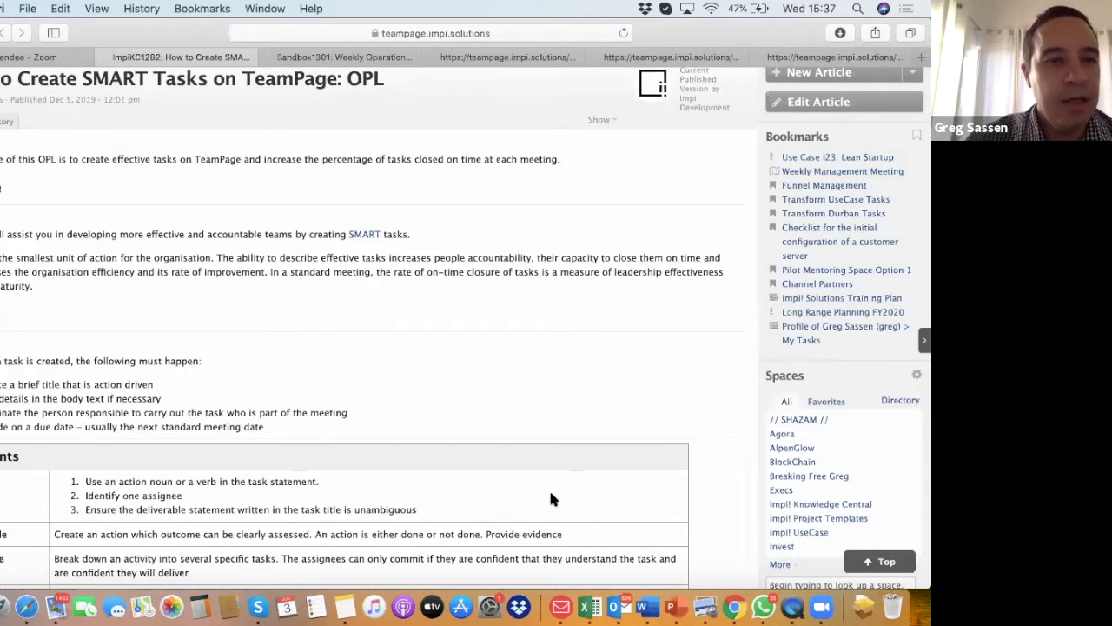
mouse_move(379, 423)
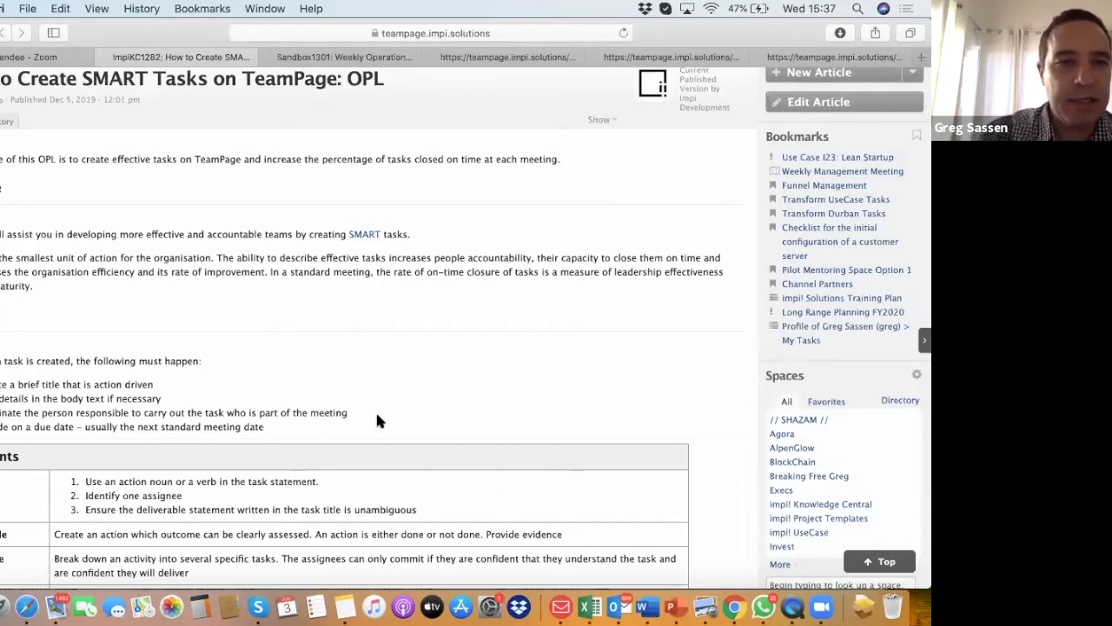
scroll("down", 3)
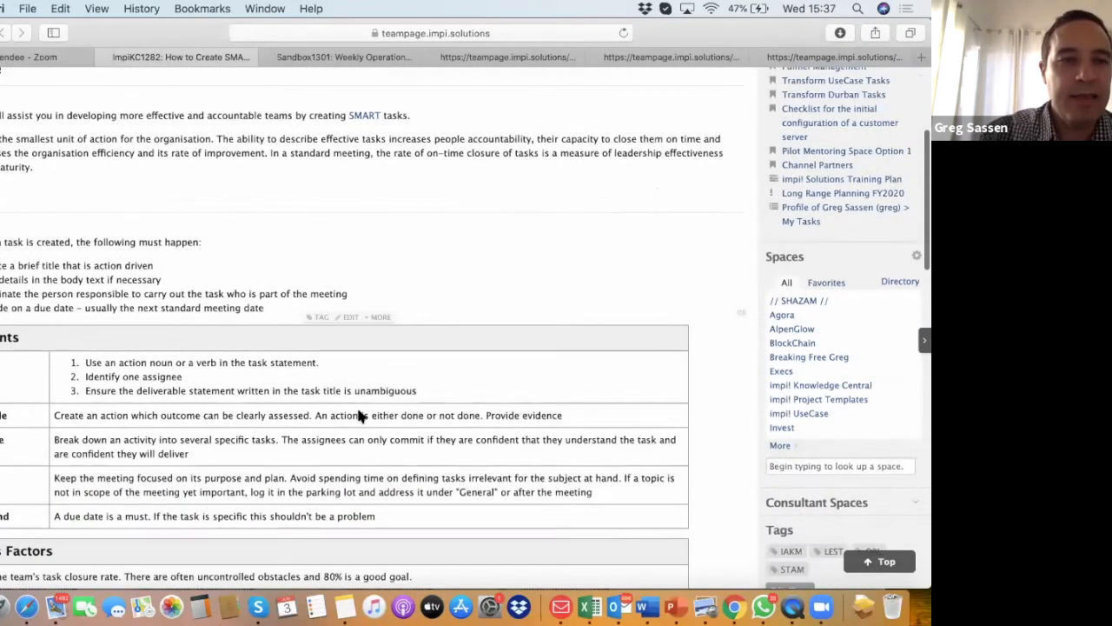
scroll("down", 3)
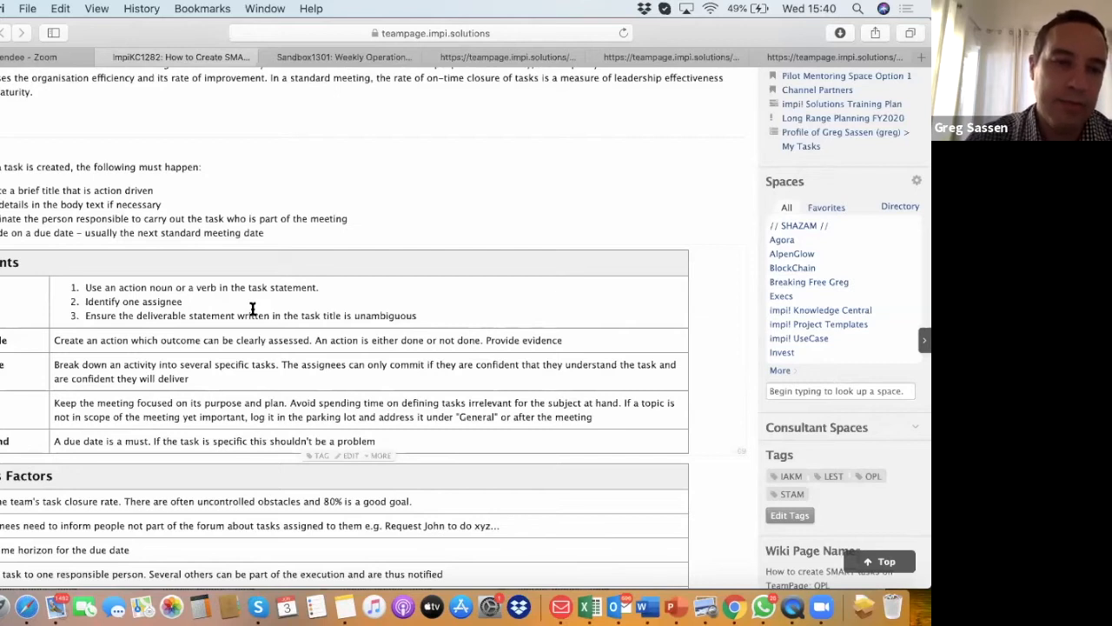
mouse_move(28, 431)
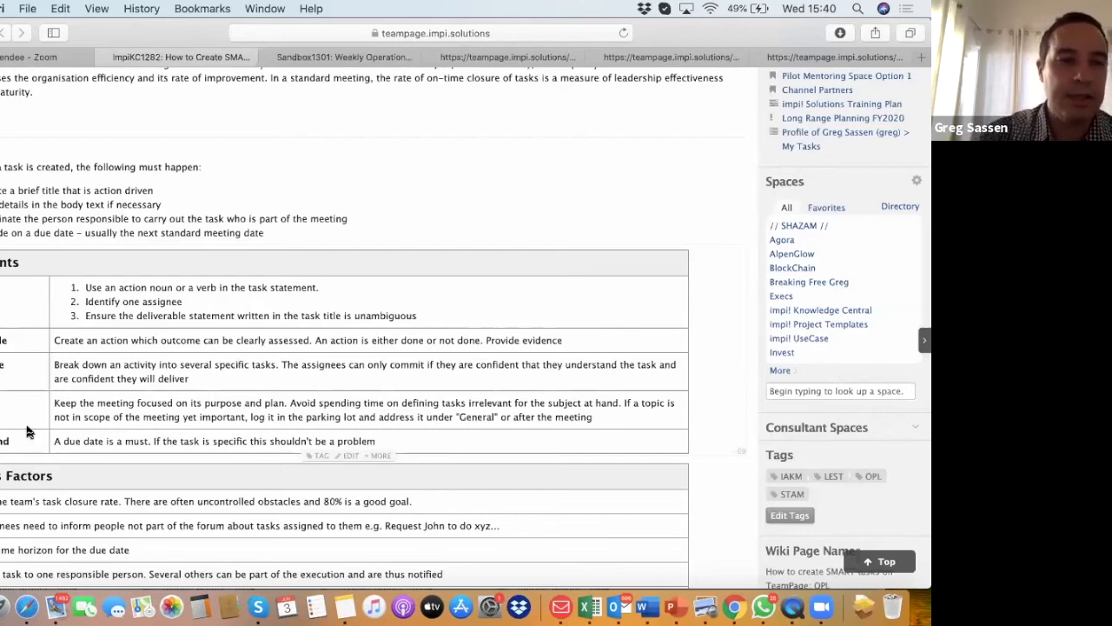
scroll("down", 3)
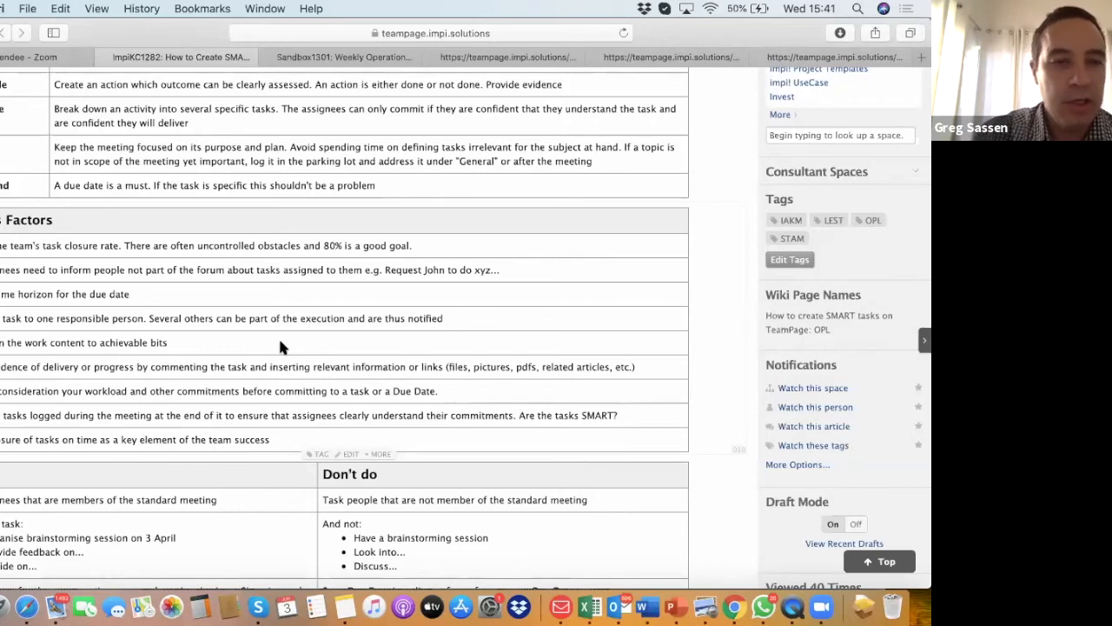
scroll("down", 3)
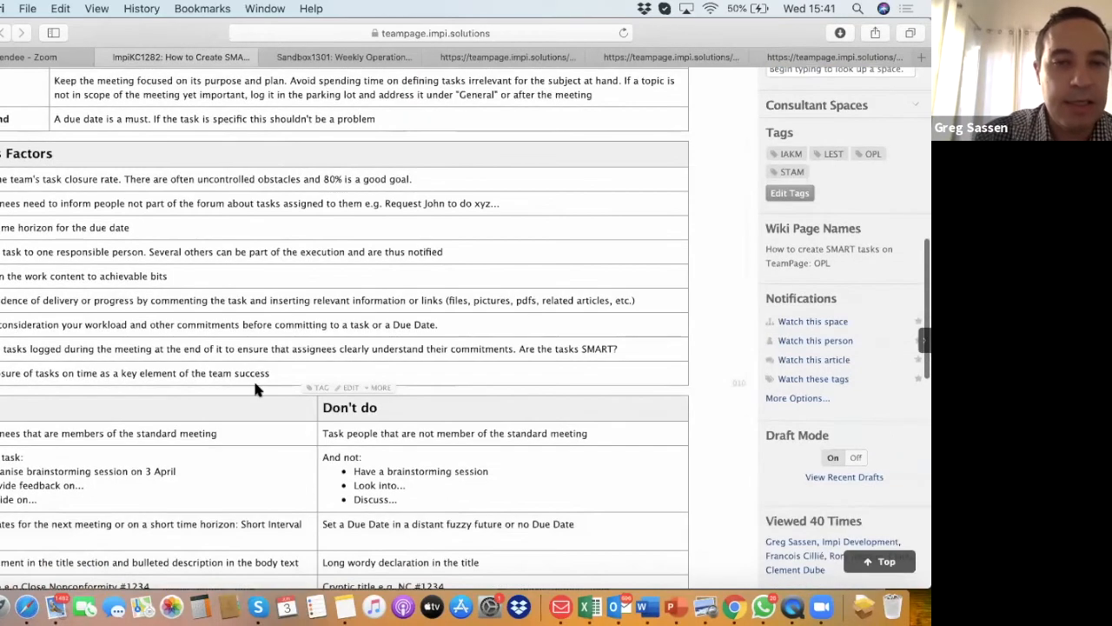
scroll("down", 3)
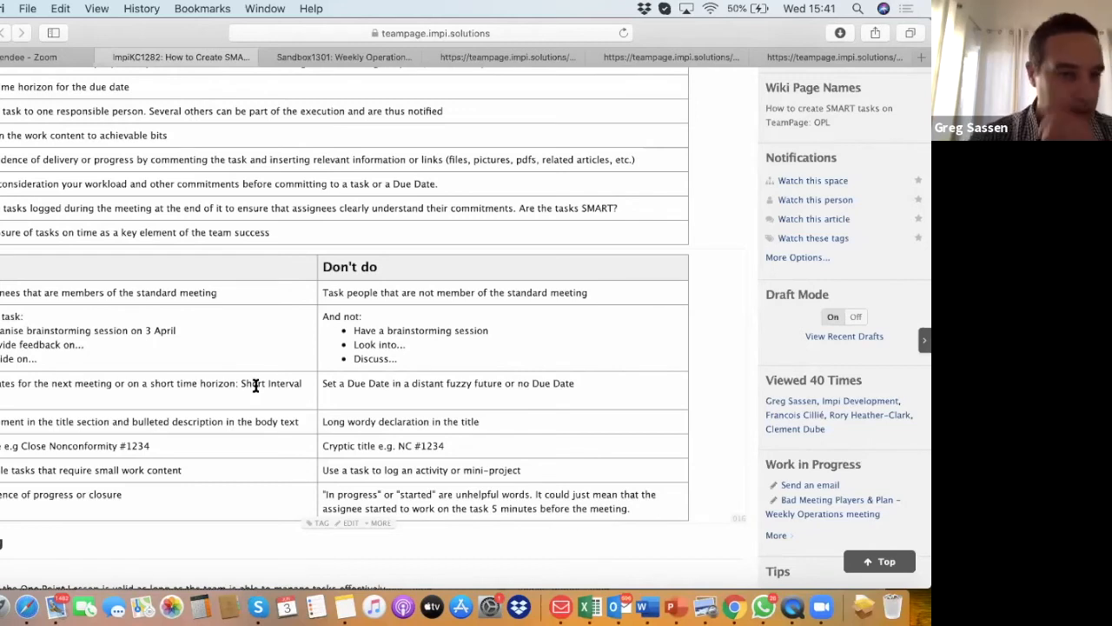
mouse_move(200, 202)
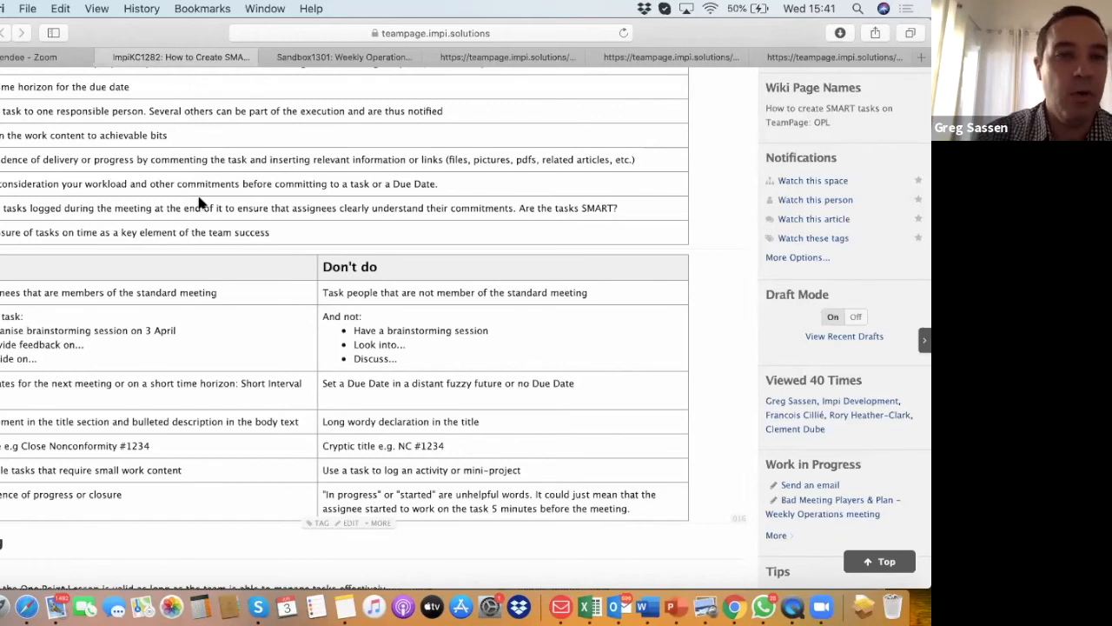
scroll("up", 3)
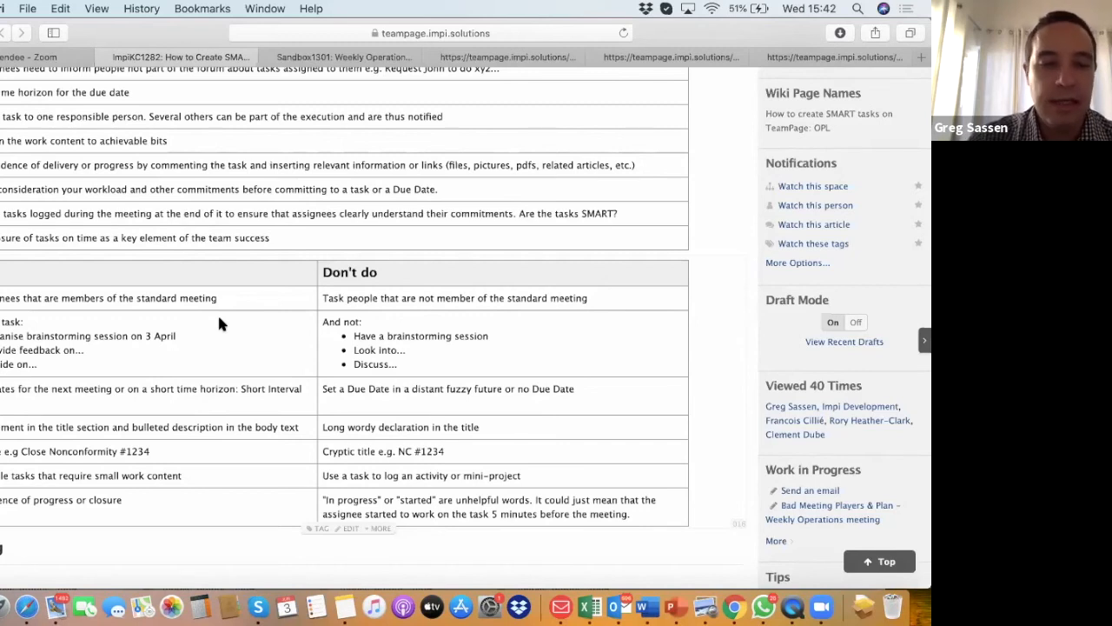
mouse_move(292, 480)
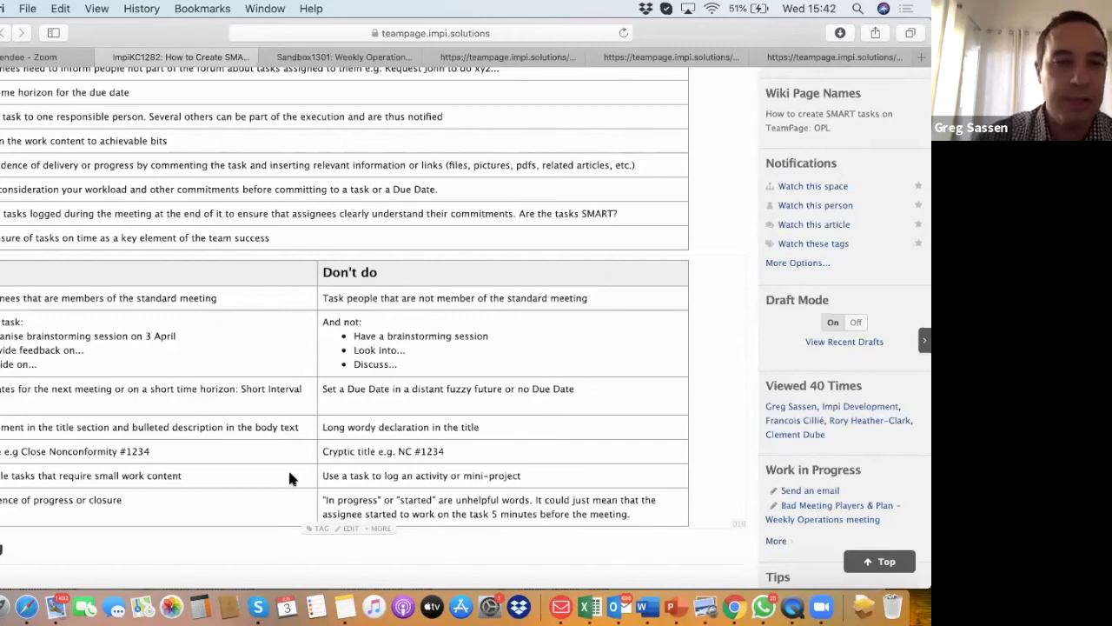